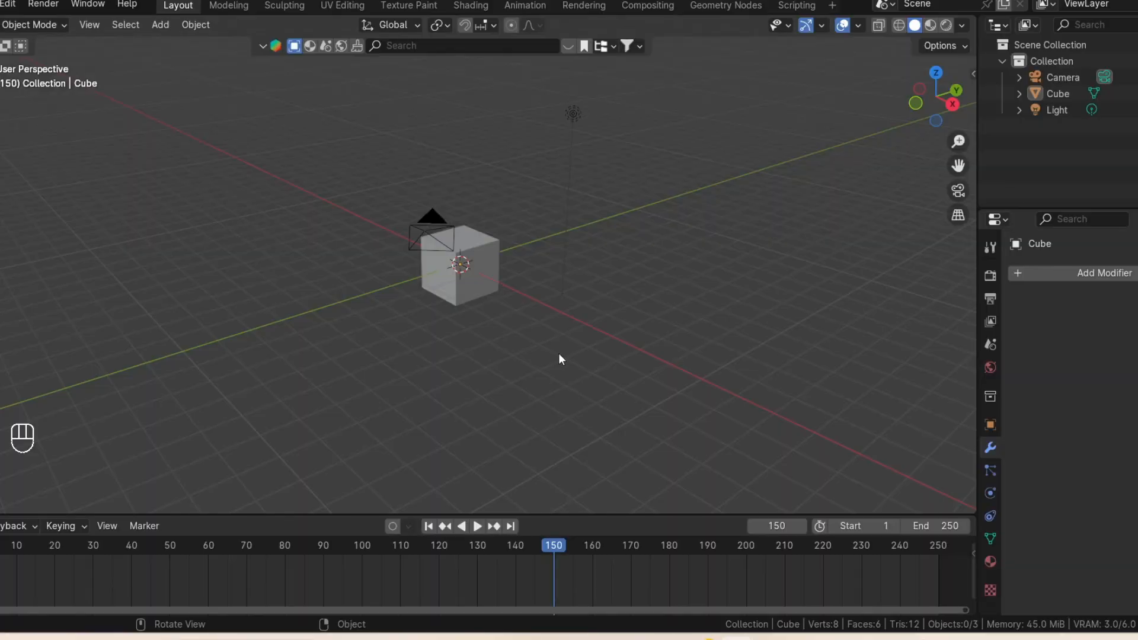
Step: Delete the default cube and bring up the Add menu for a new object
key("Delete")
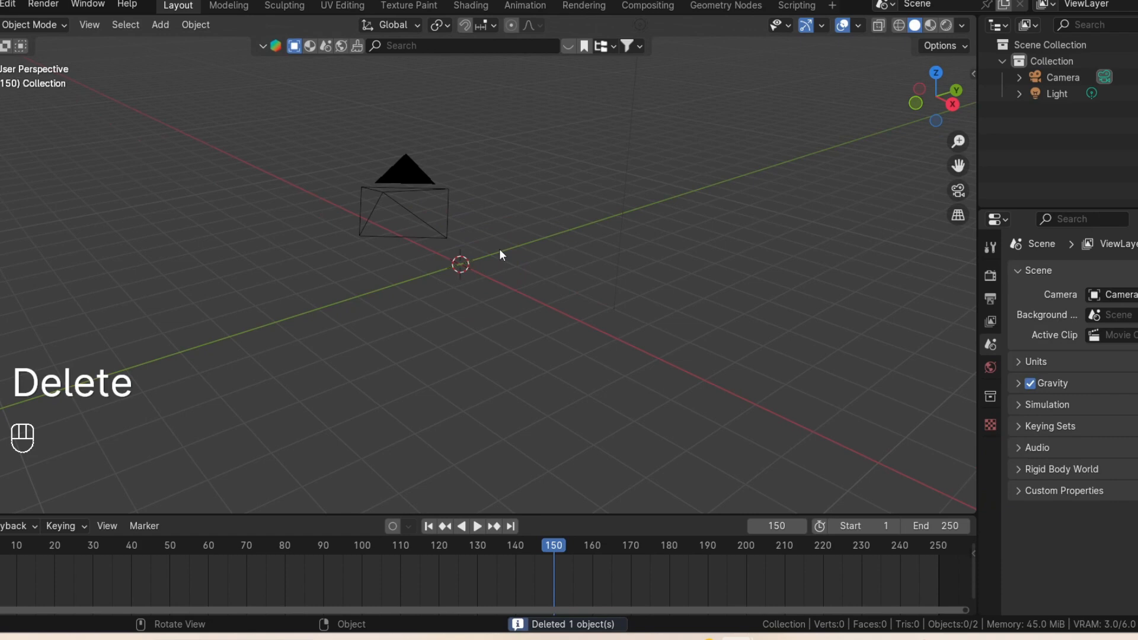
key("shift+a")
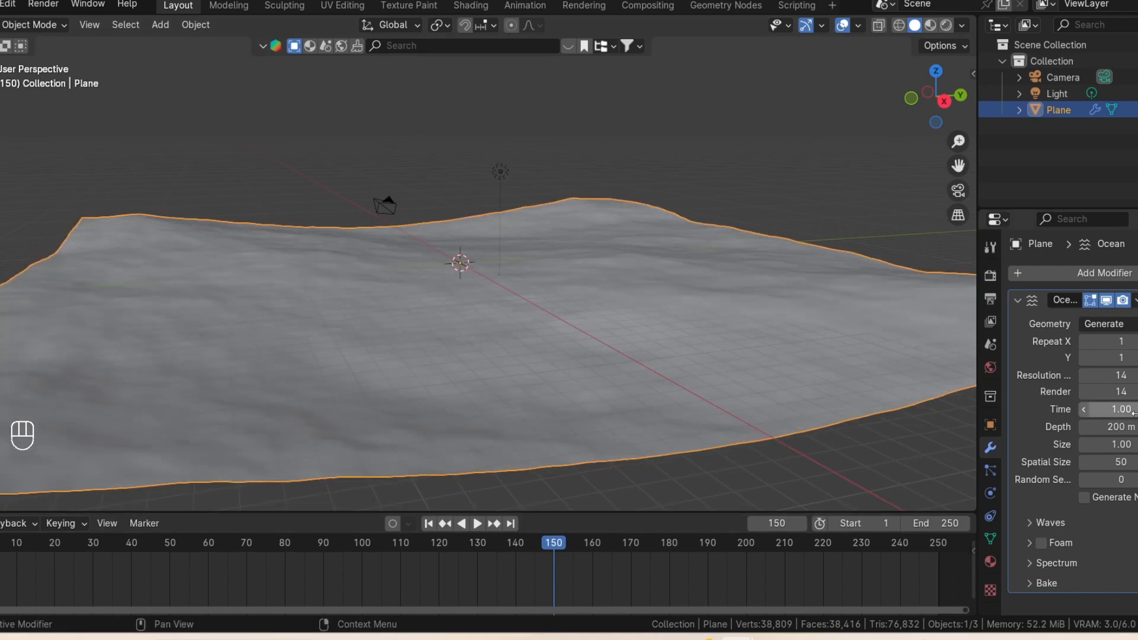
Step: Set the Ocean modifier Time to 4 and keyframe it at frame 150
left_click(428, 522)
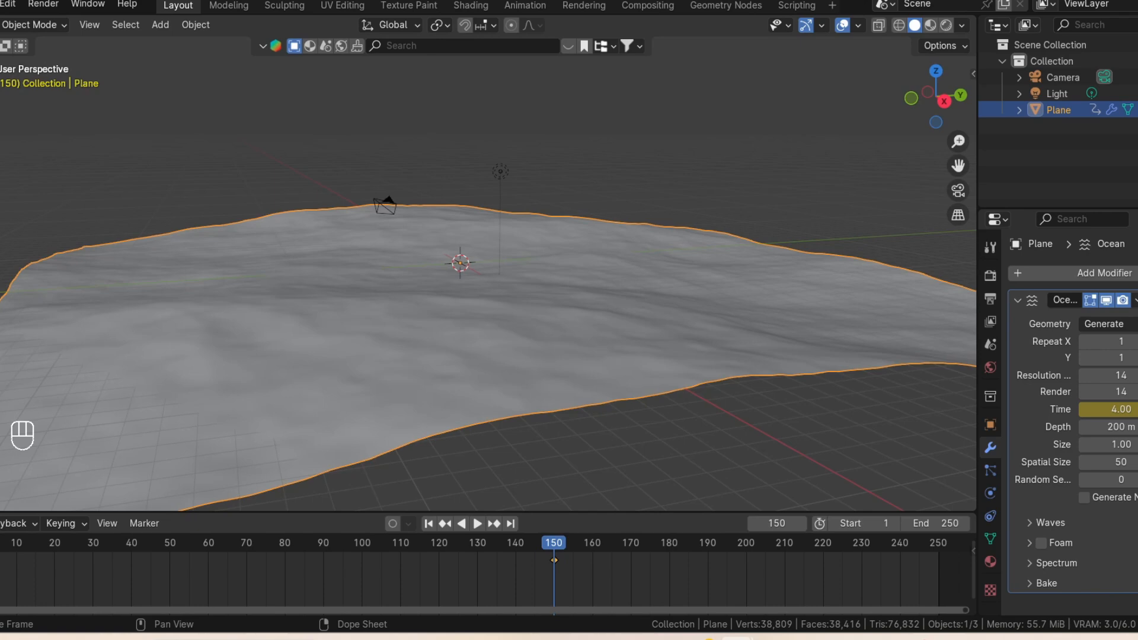
mouse_move(265, 587)
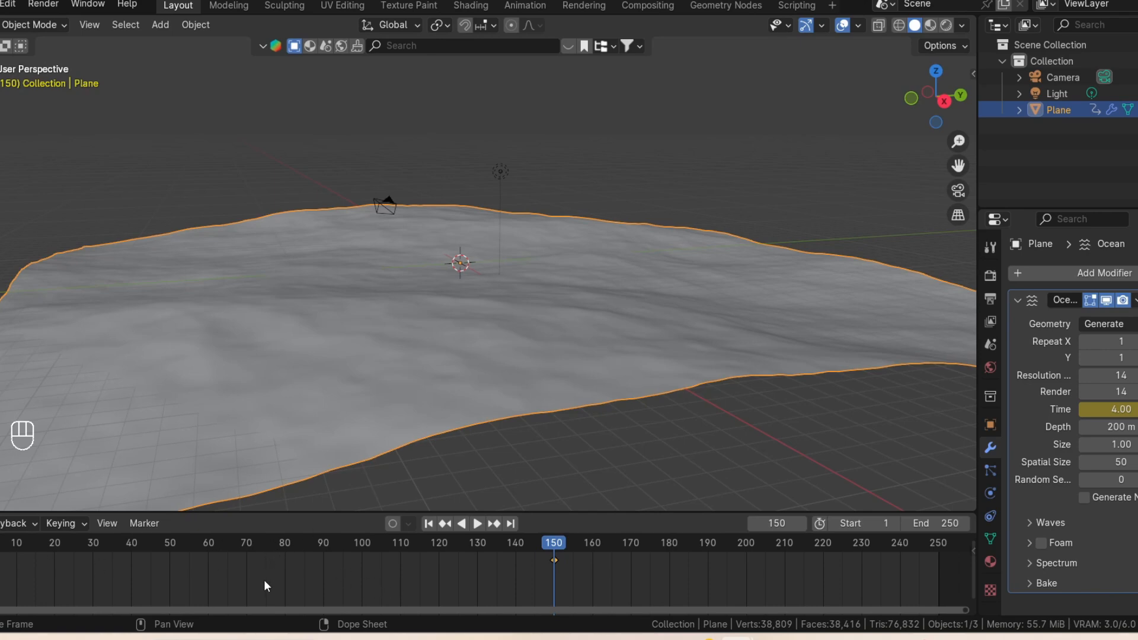
mouse_move(243, 576)
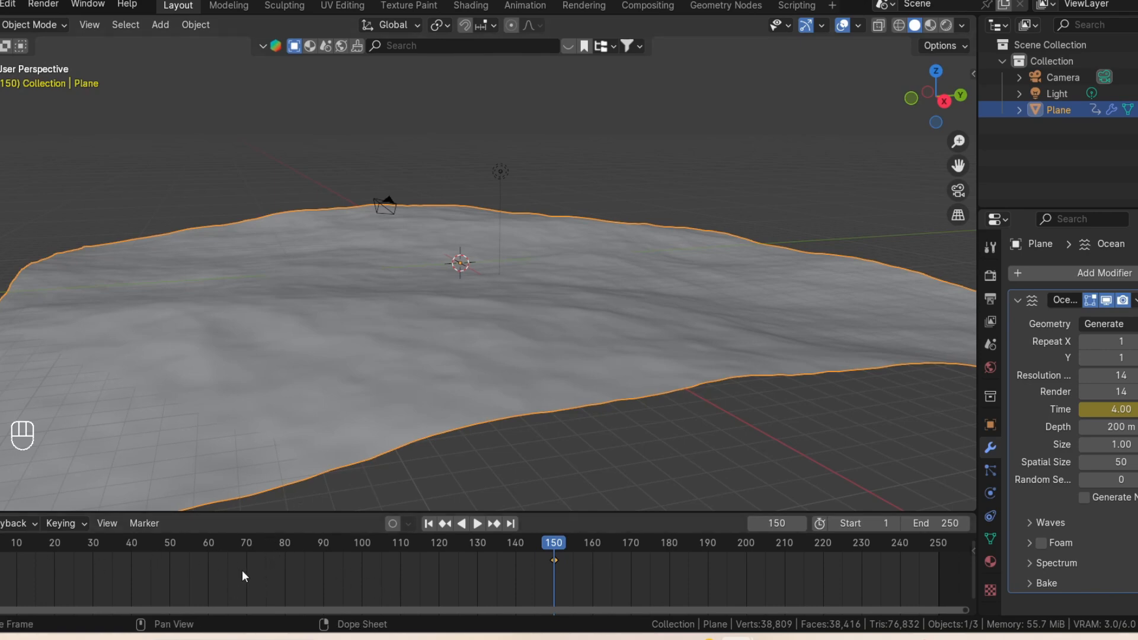
mouse_move(234, 570)
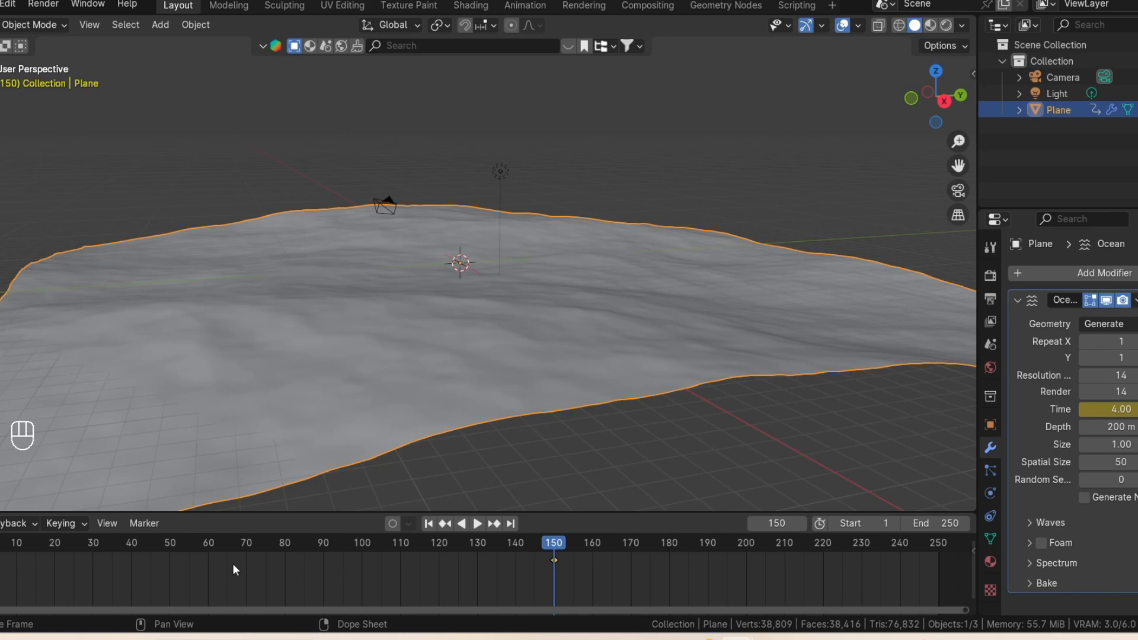
Step: Switch the Time keyframes to Linear interpolation and play back the wave animation to preview it
right_click(233, 570)
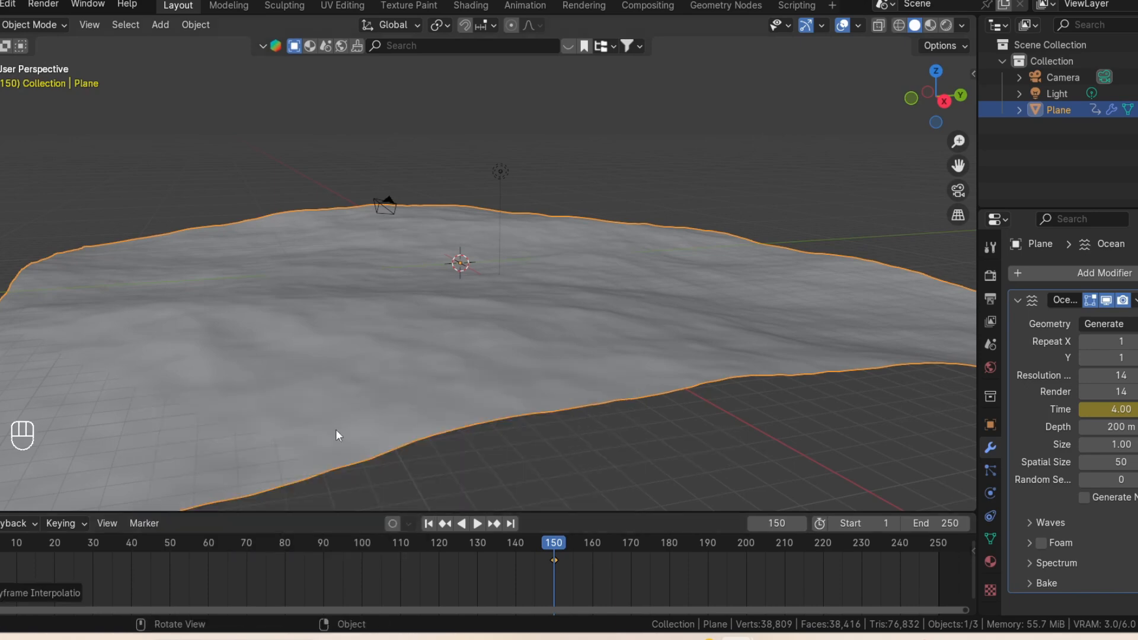
left_click(477, 523)
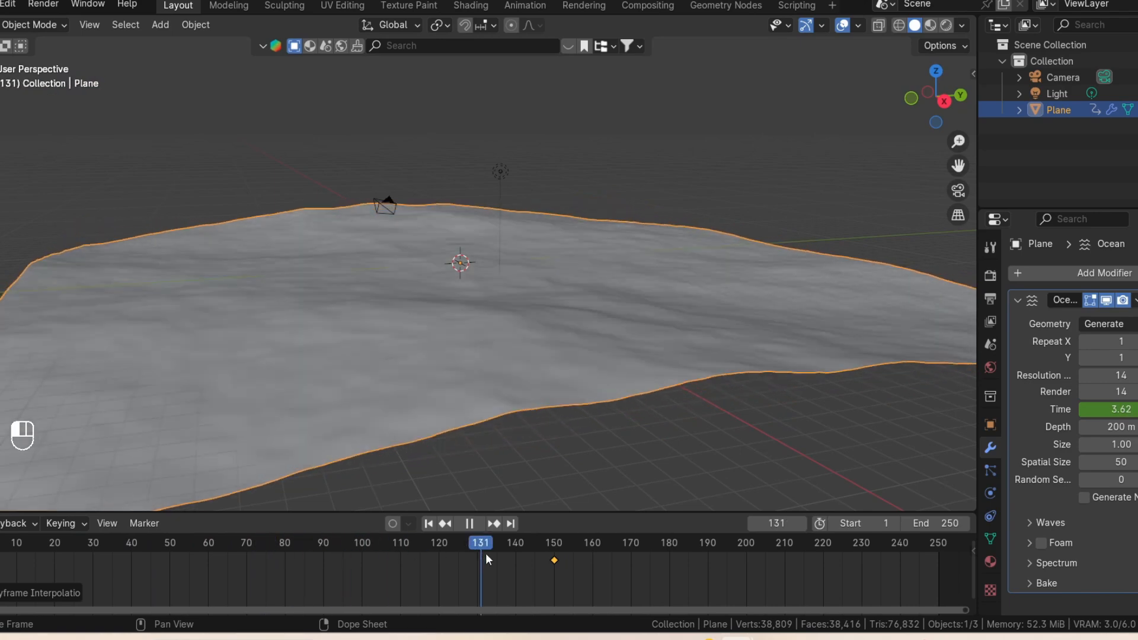
left_click(221, 542)
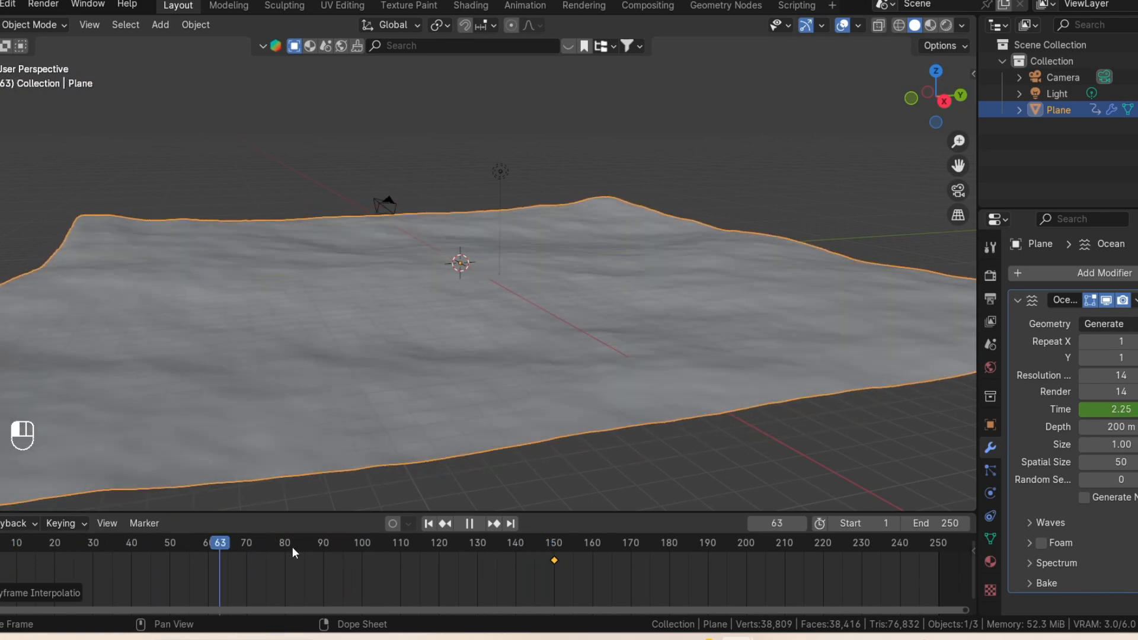
left_click(557, 542)
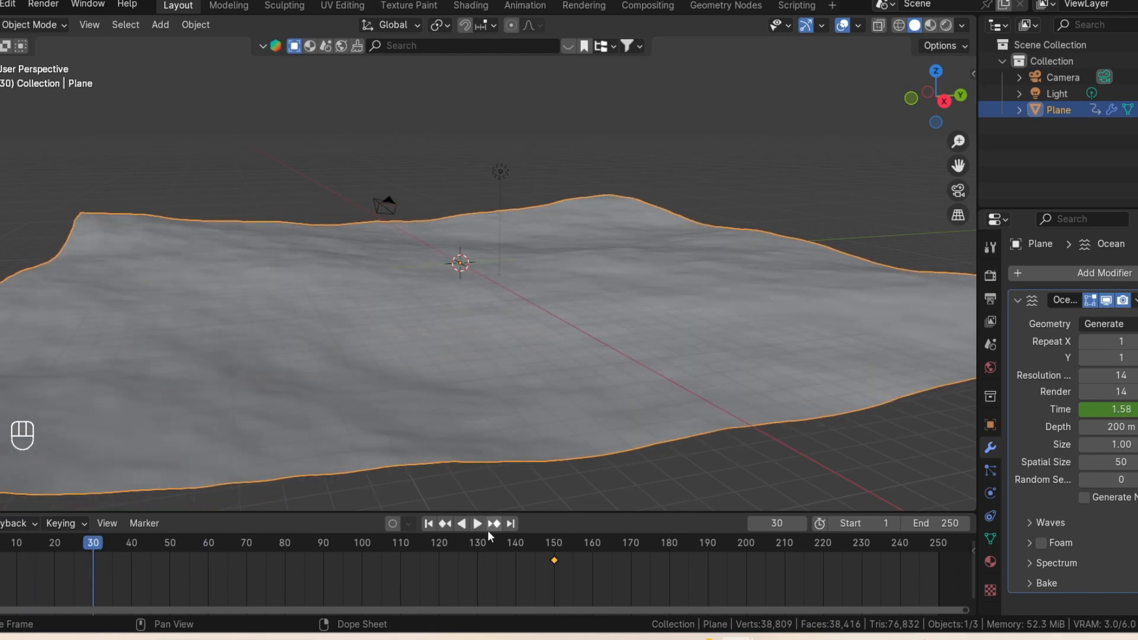
left_click(477, 523)
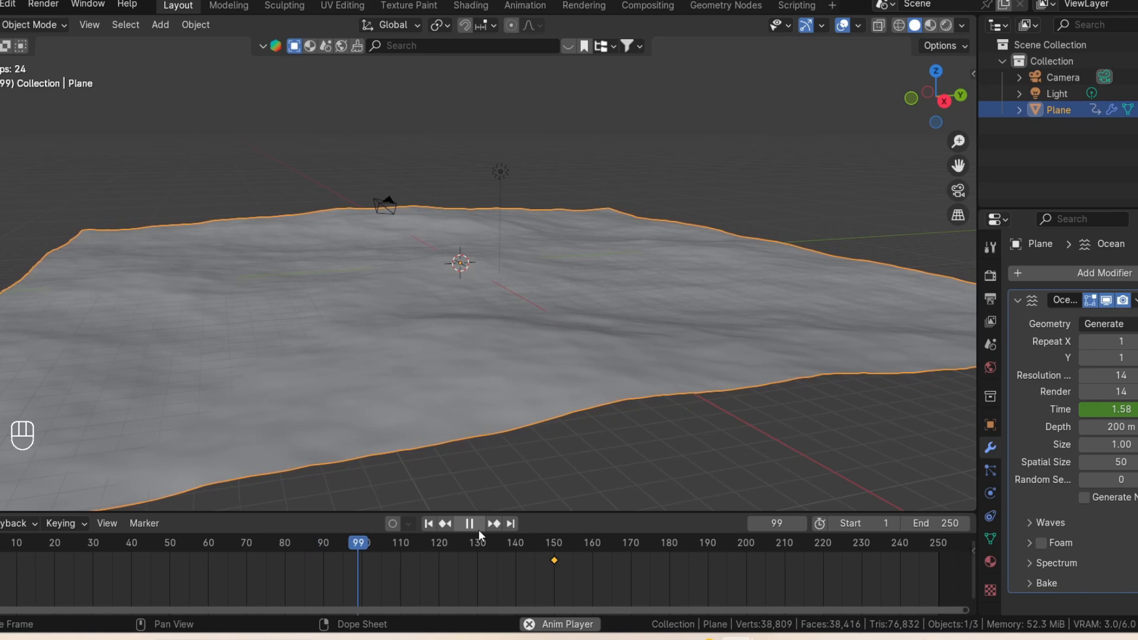
left_click(470, 523)
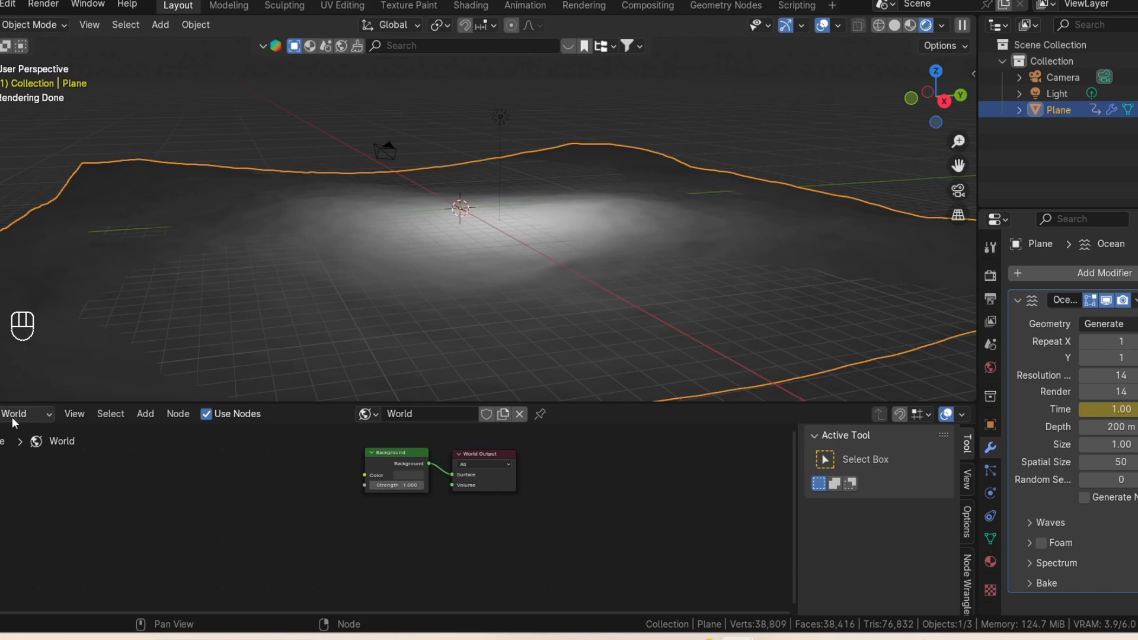
Step: Add a Sky Texture node to the World shader by searching 'sk' in the Add menu
key("shift")
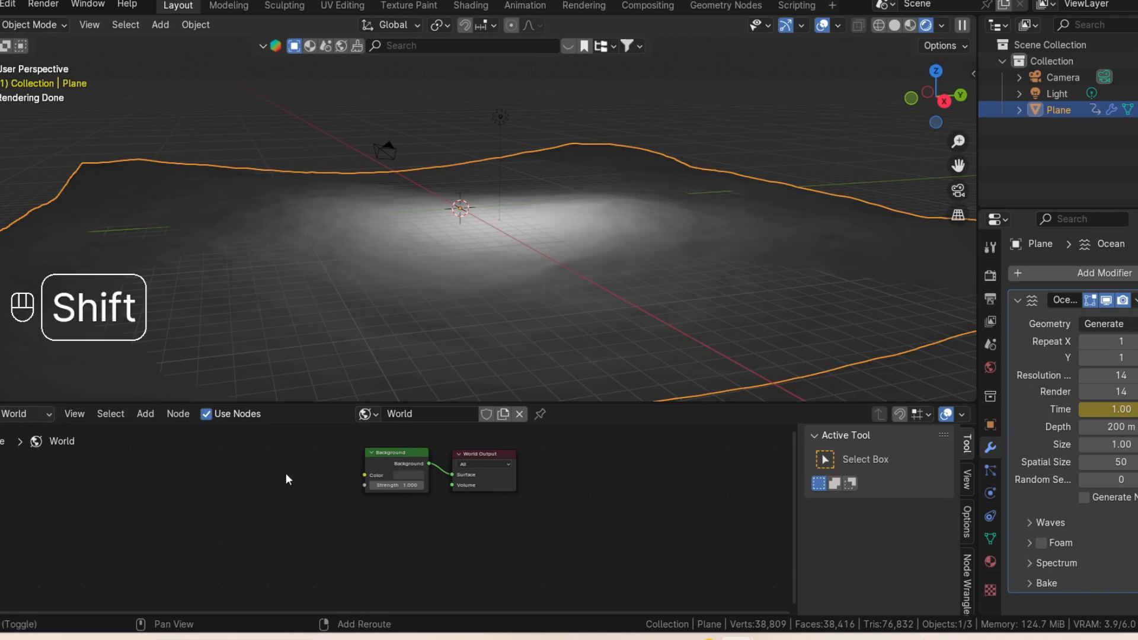
key("shift+a")
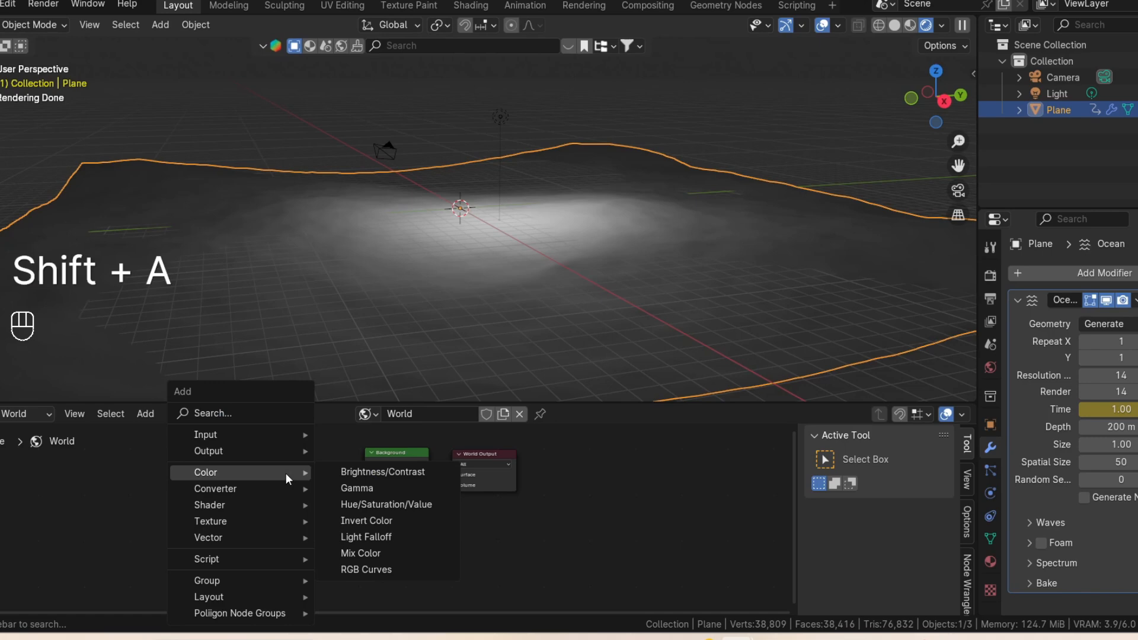
type("sk")
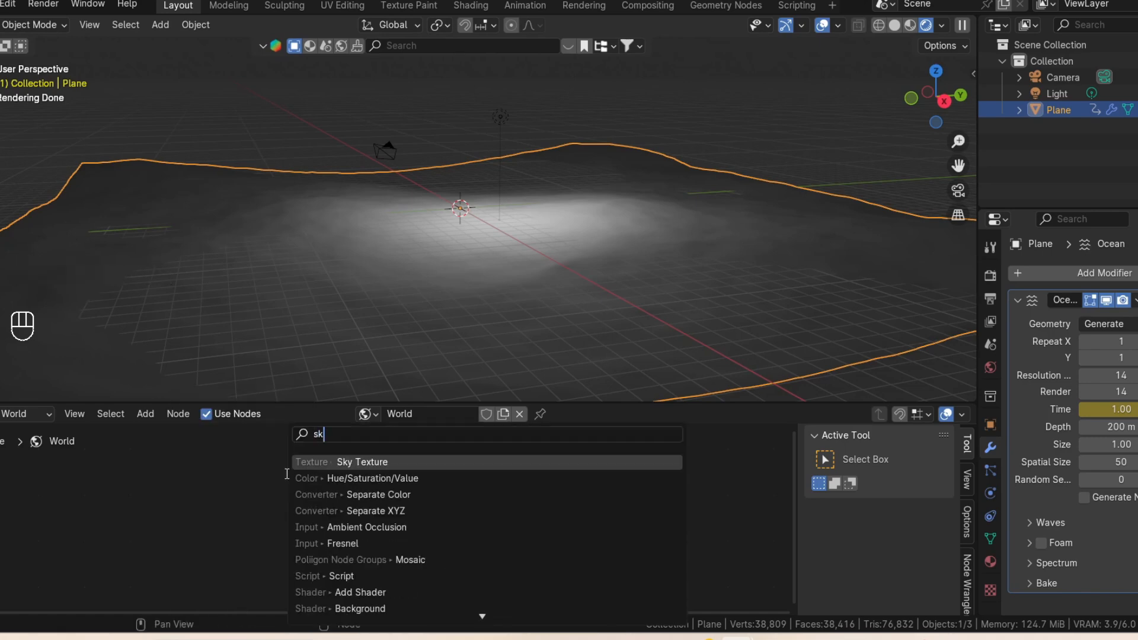
left_click(362, 462)
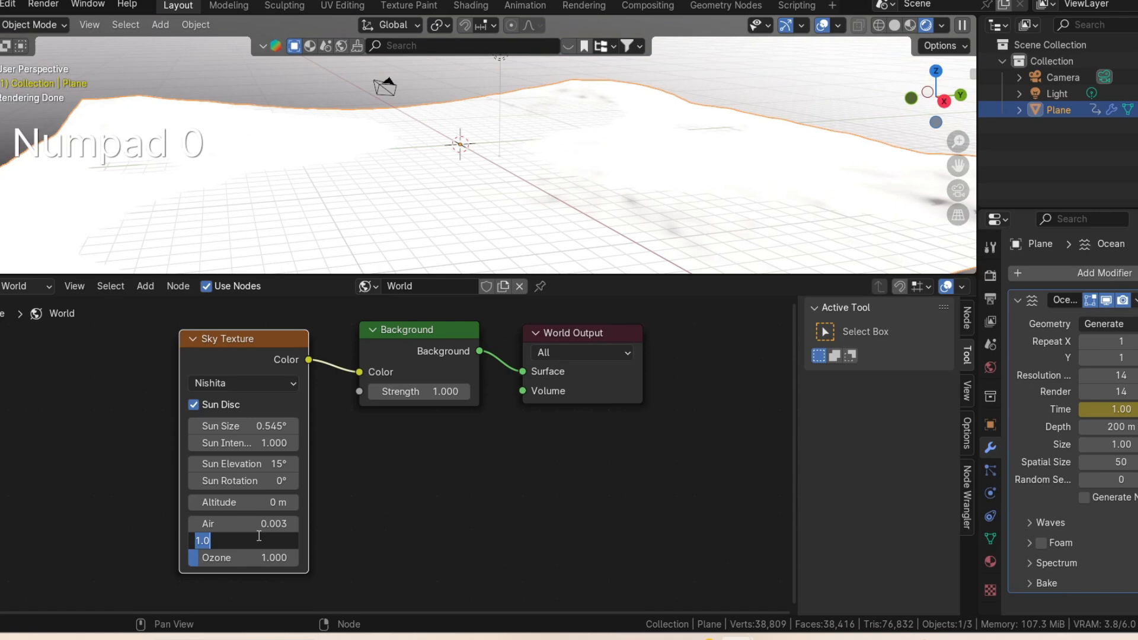
Step: Set the Nishita sky's dust near 0.001, keep air low and raise ozone to 3.000
type("0.001")
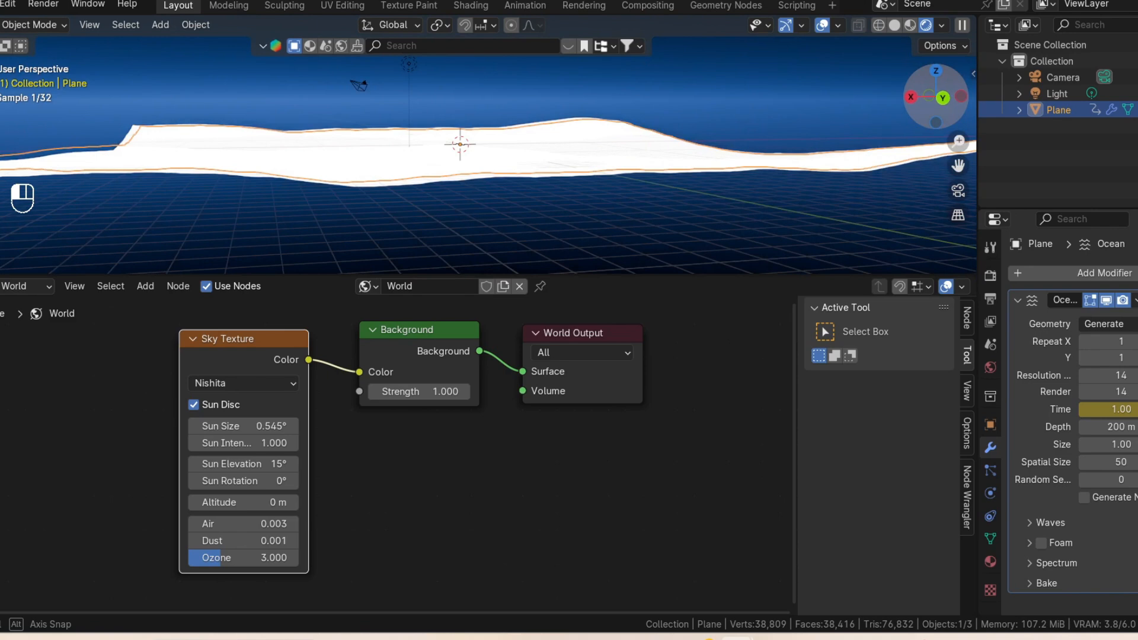
left_click_drag(242, 541, 242, 540)
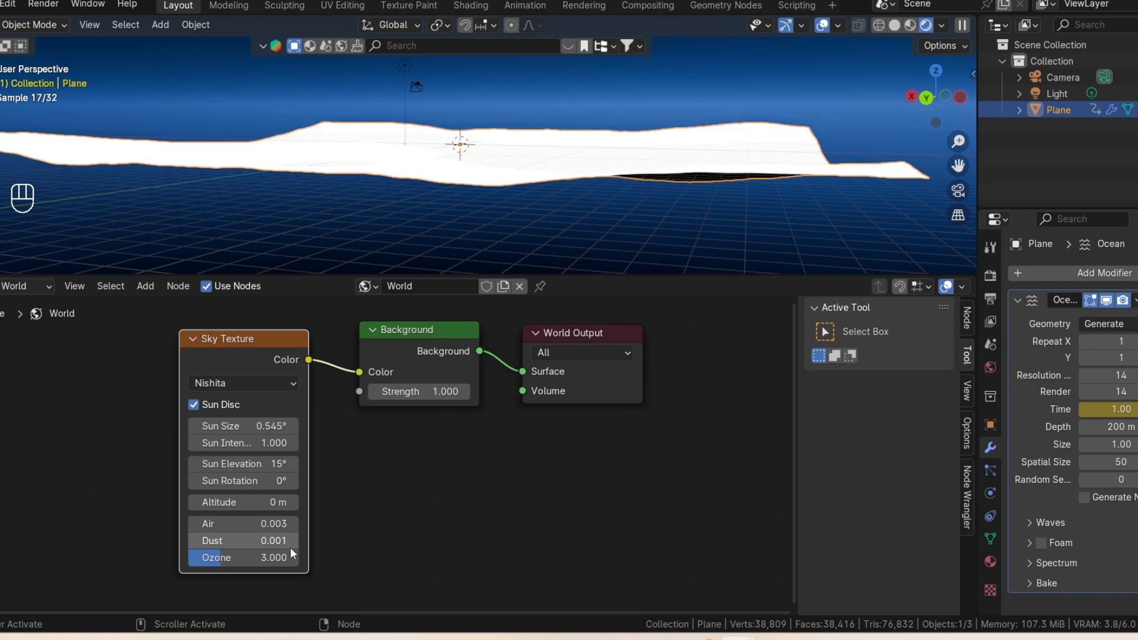
left_click(243, 541)
type("0.800")
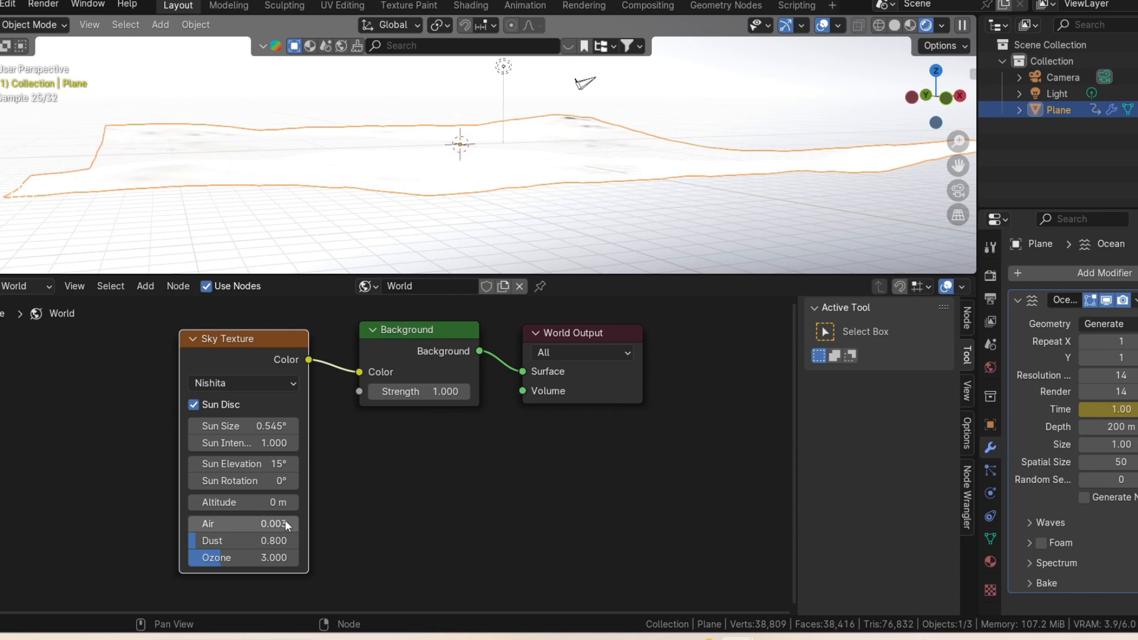
double_click(243, 540)
type("0.001")
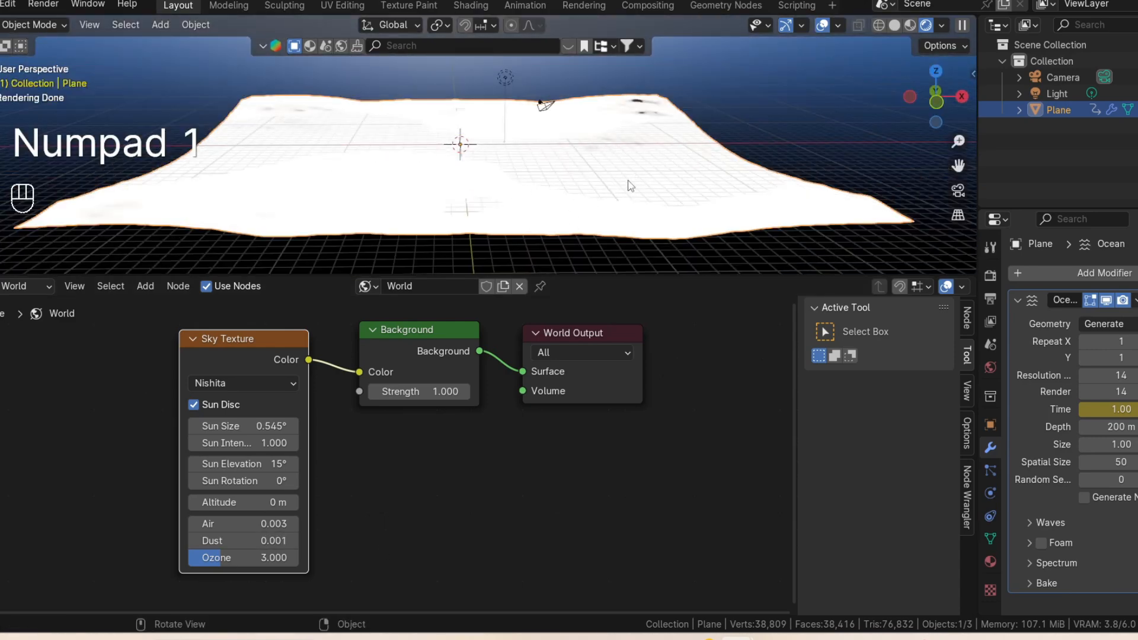
Step: Create a new dark material on the ocean plane and drop the view to water level
left_click(988, 561)
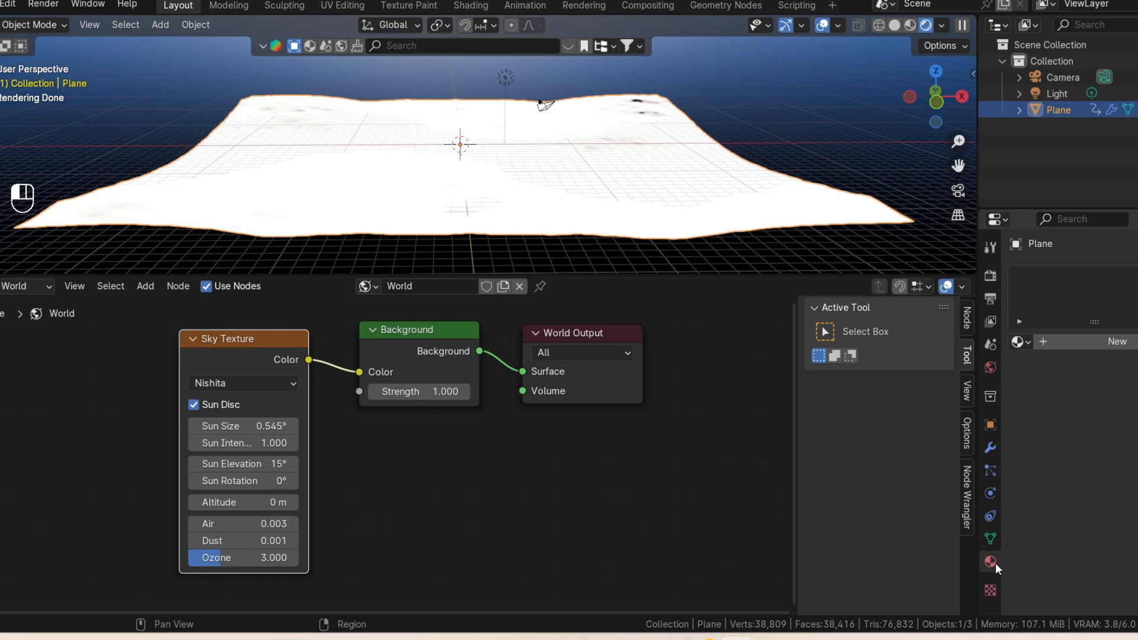
left_click(989, 561)
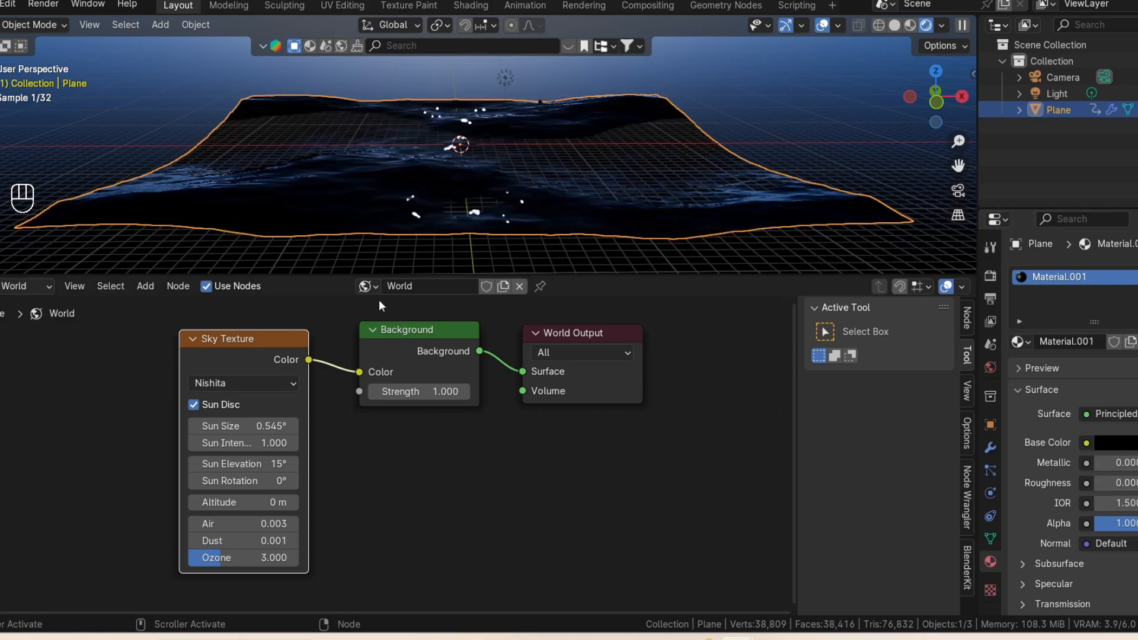
left_click_drag(472, 160, 472, 109)
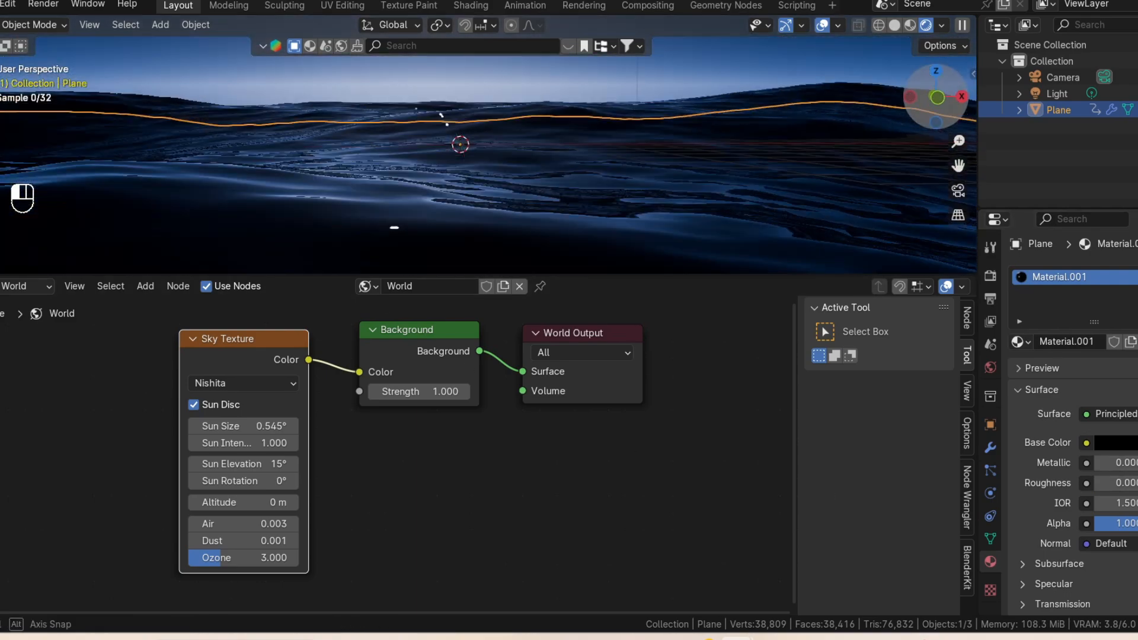
key("KP_1")
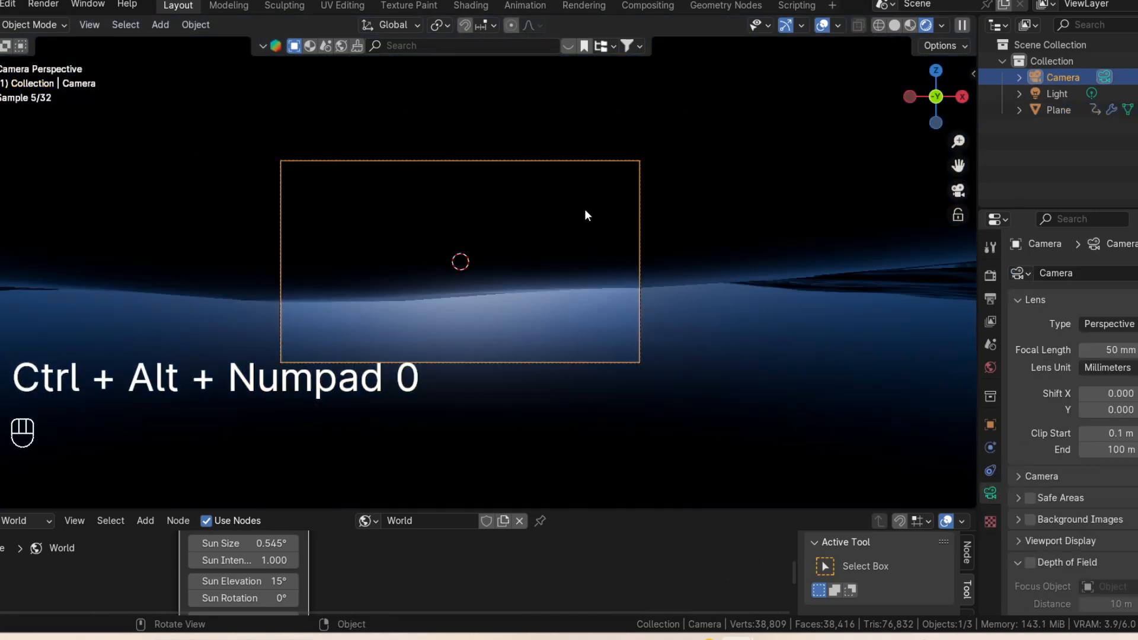
Step: Move the camera so it frames the dark water against the glowing horizon sky
key("g")
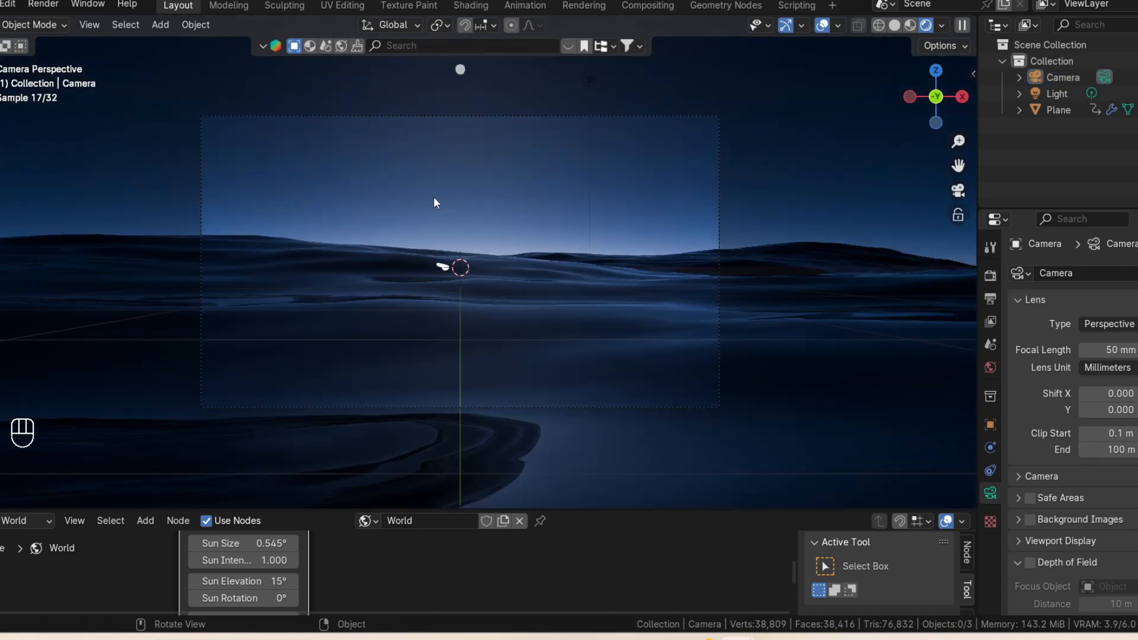
key("shift+a")
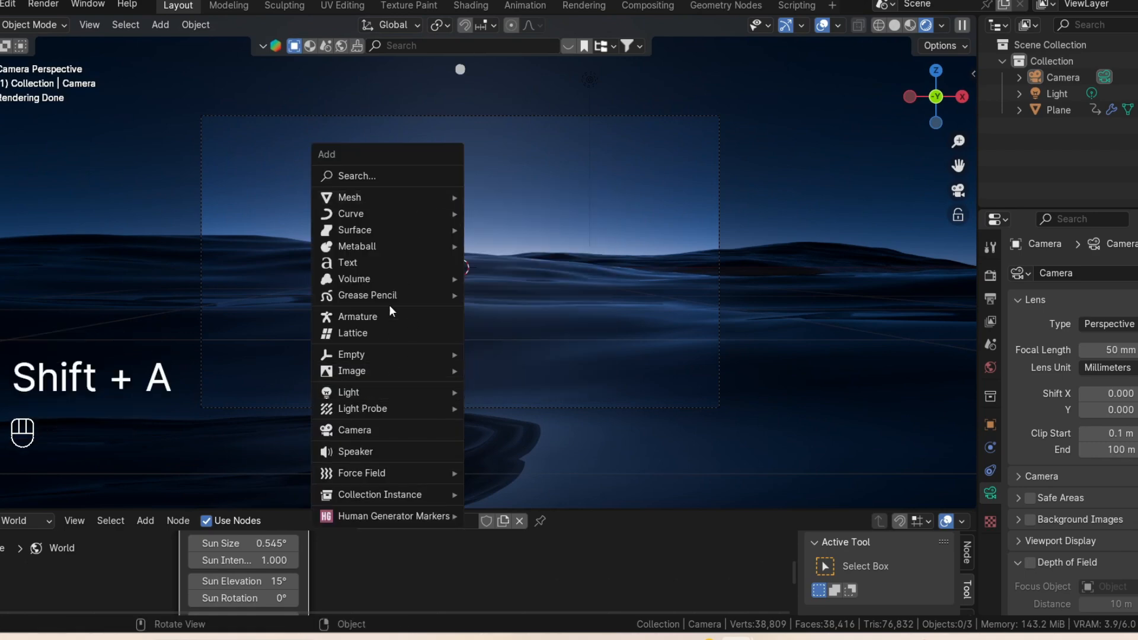
mouse_move(349, 197)
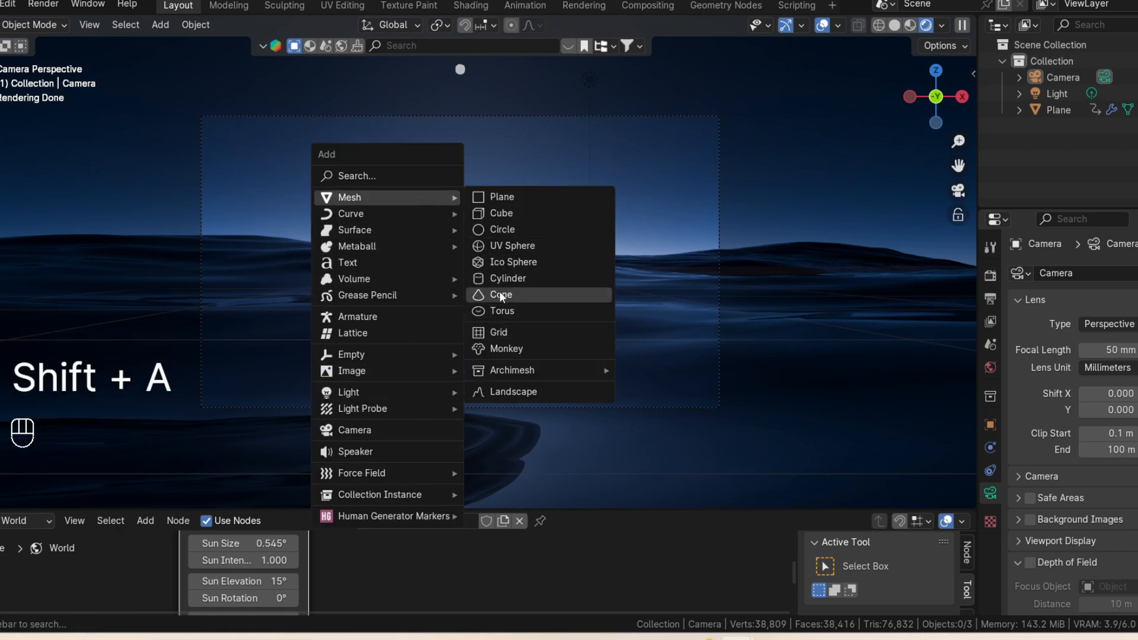
left_click(513, 262)
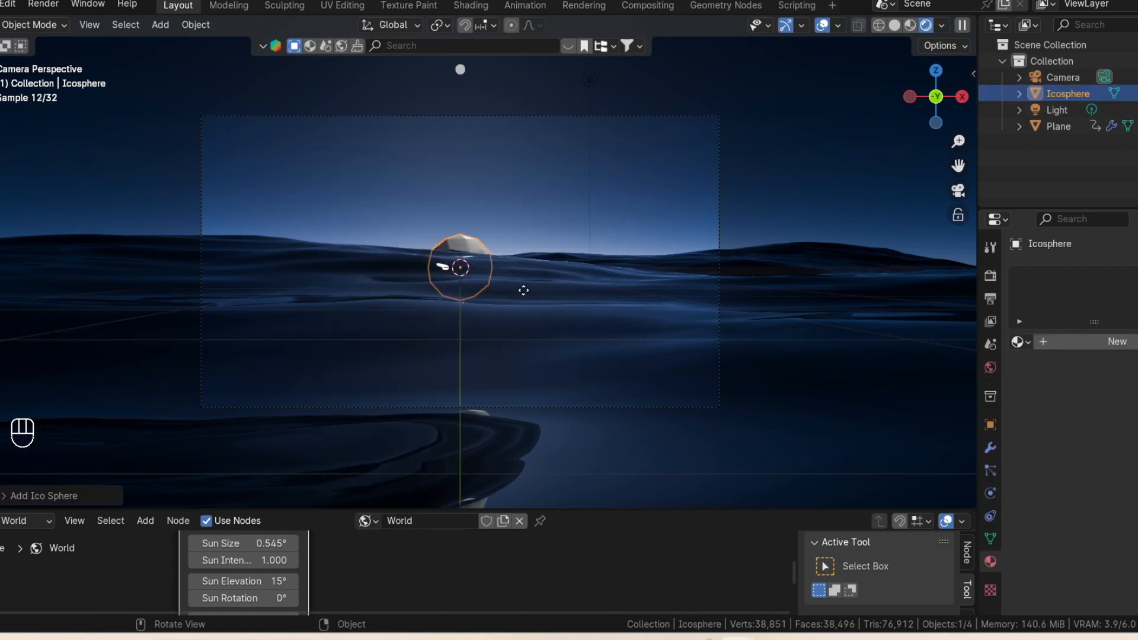
key("g")
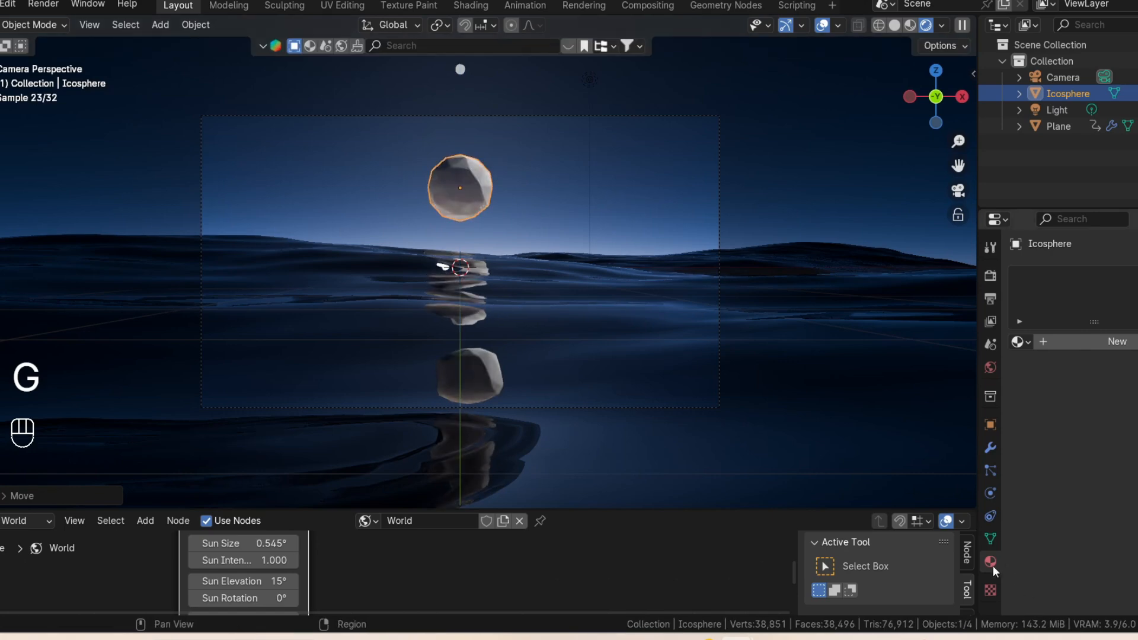
left_click(989, 561)
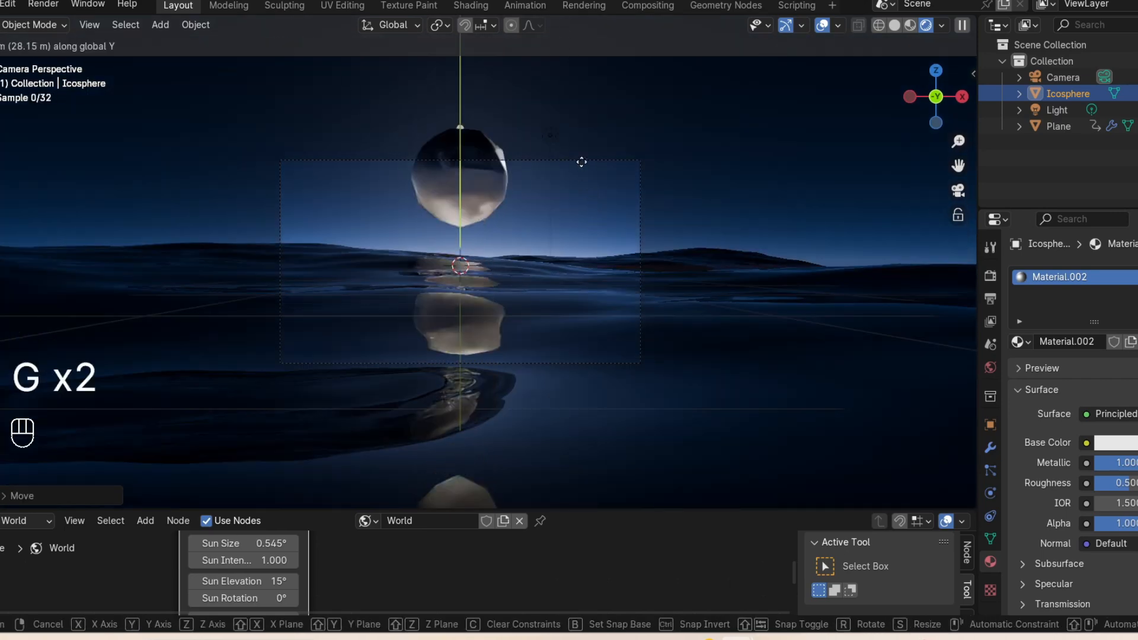
key("s")
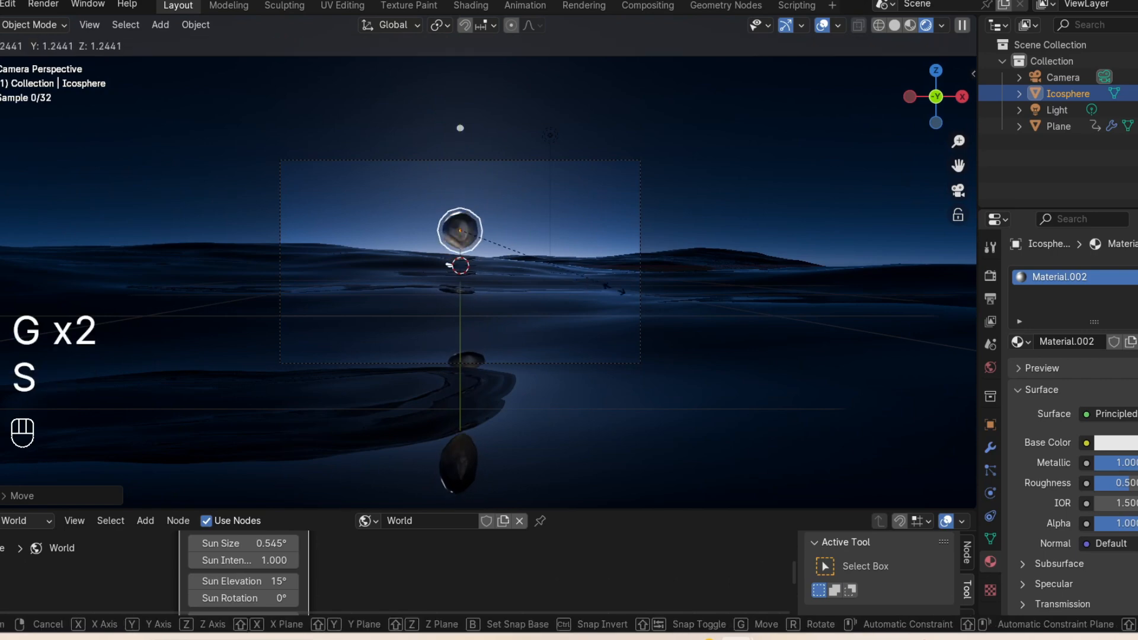
key("s")
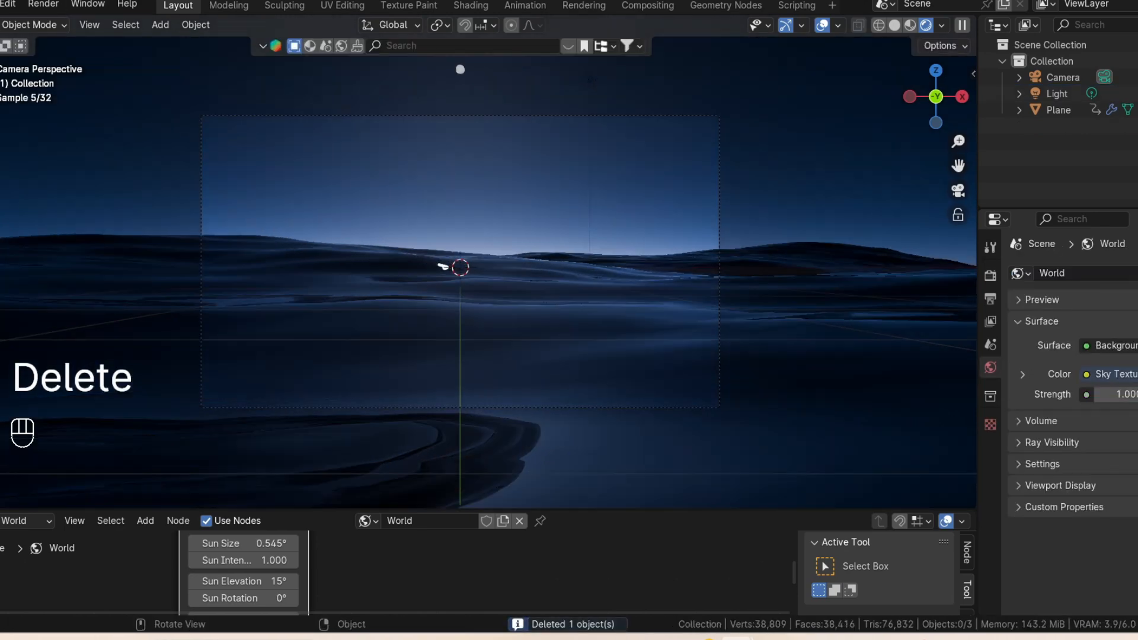
Step: Rotate and place the extruded '500' text so it floats above the ocean in the camera shot
left_click(8, 5)
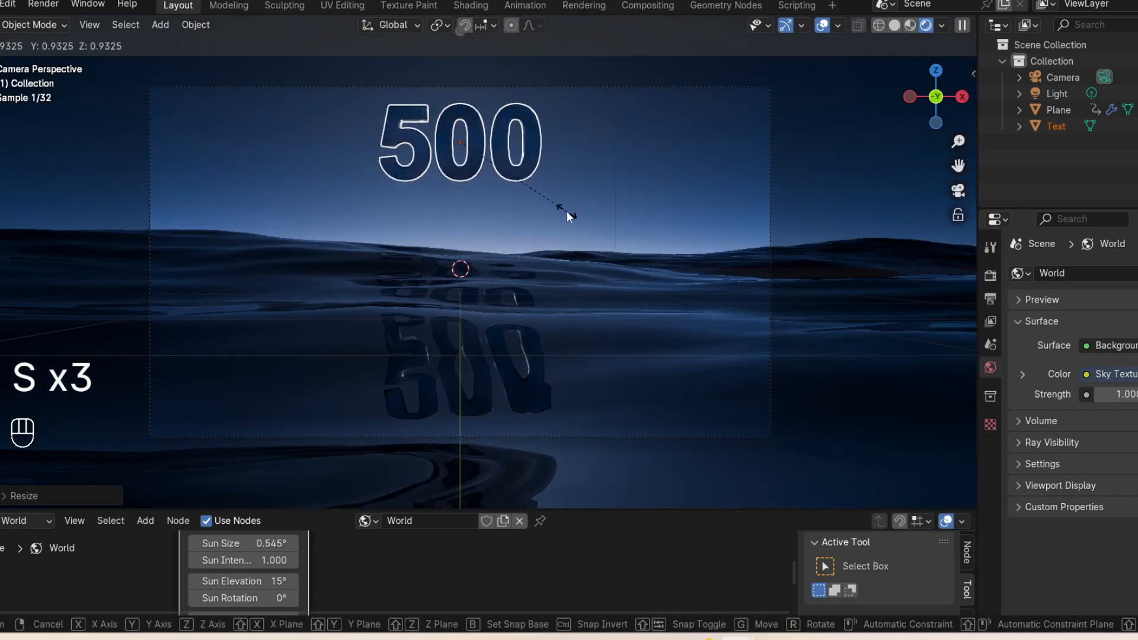
key("r")
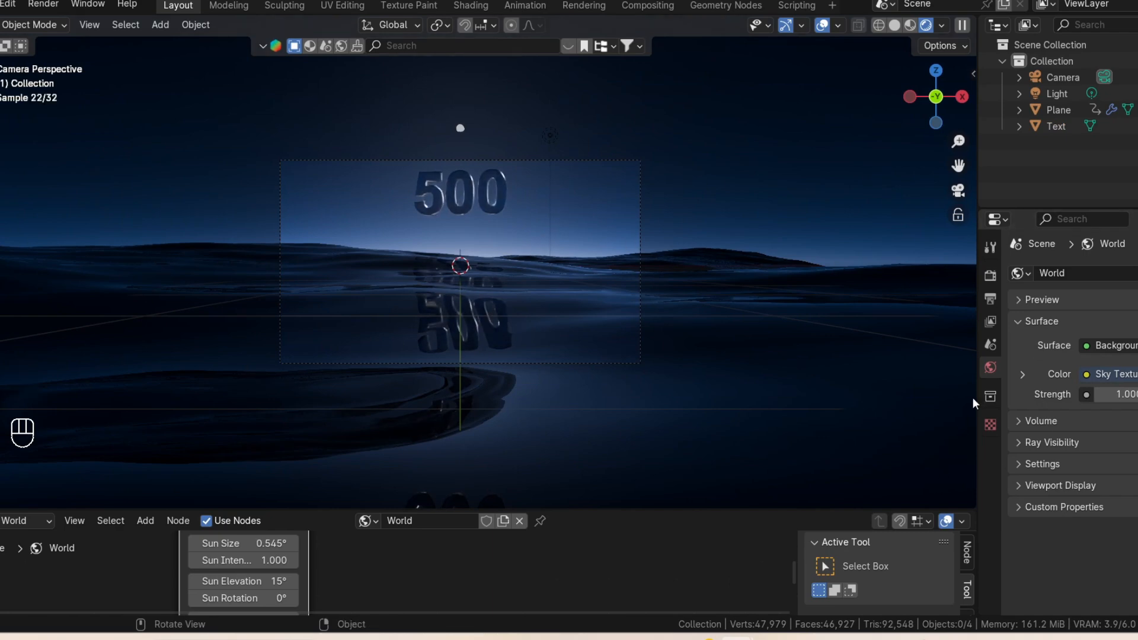
left_click(1063, 77)
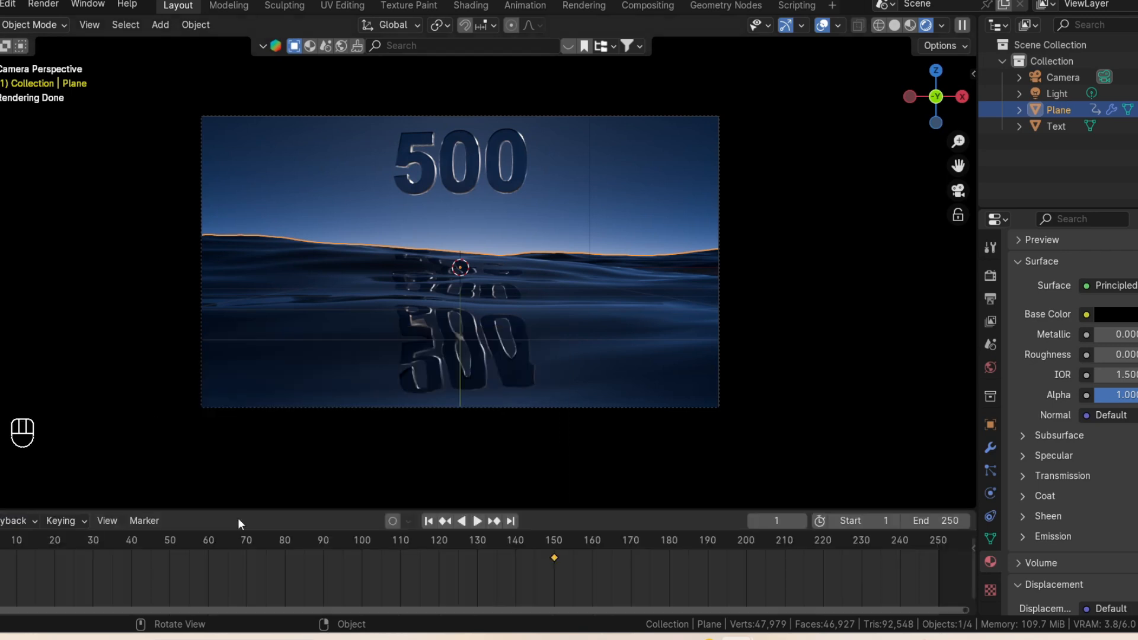
Step: Play the animation, pause around frame 92, then jump ahead to a later frame
left_click(477, 521)
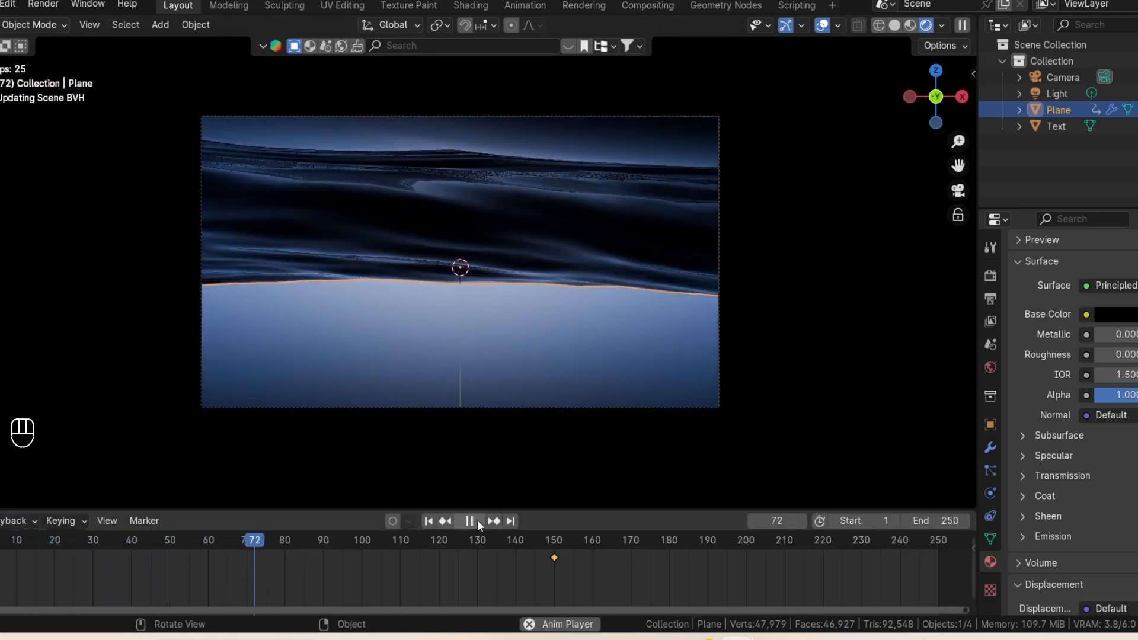
left_click(468, 522)
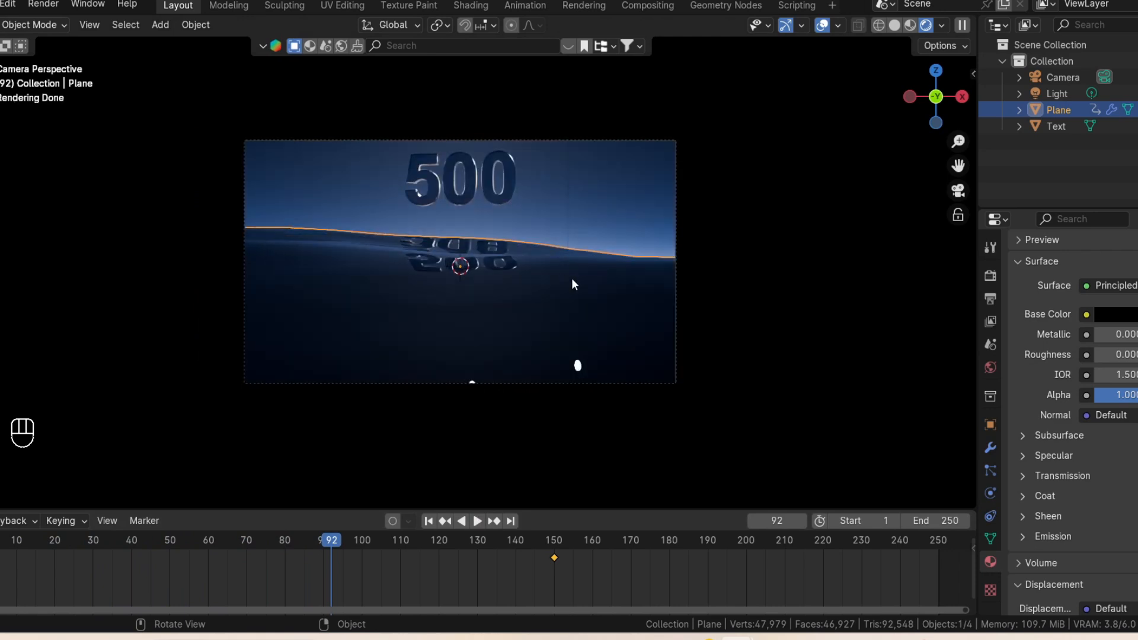
mouse_move(676, 260)
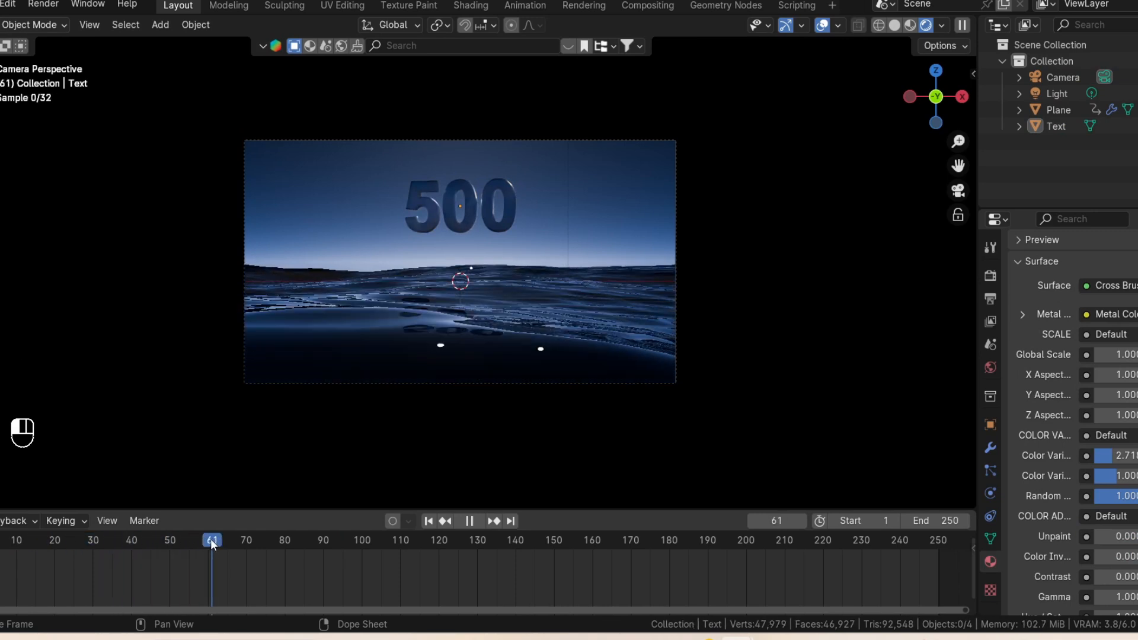
left_click(487, 540)
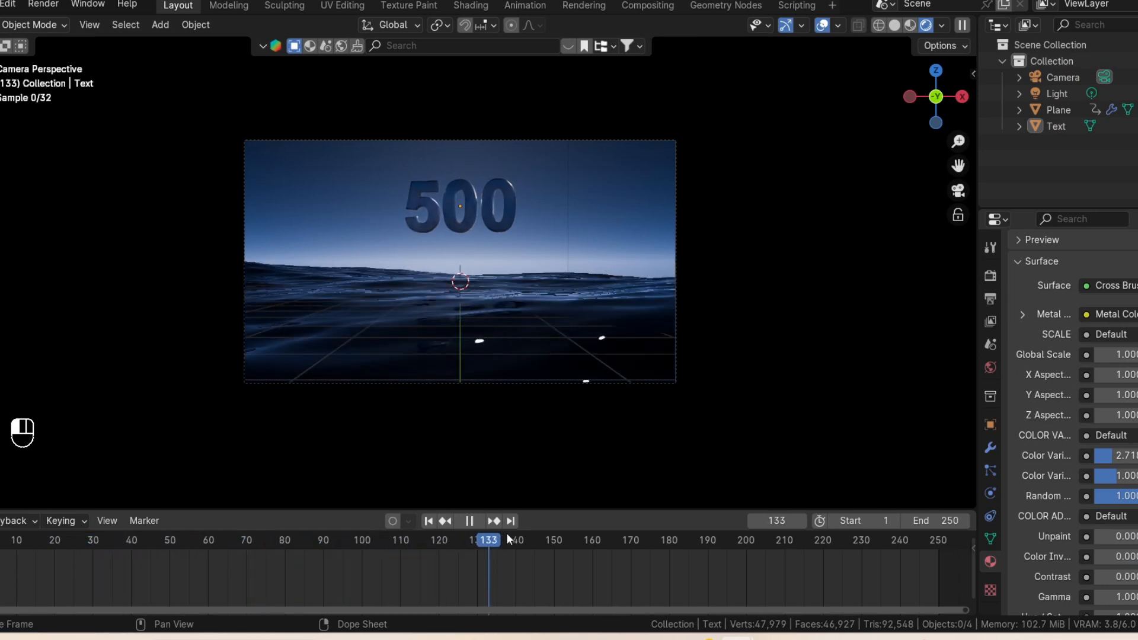